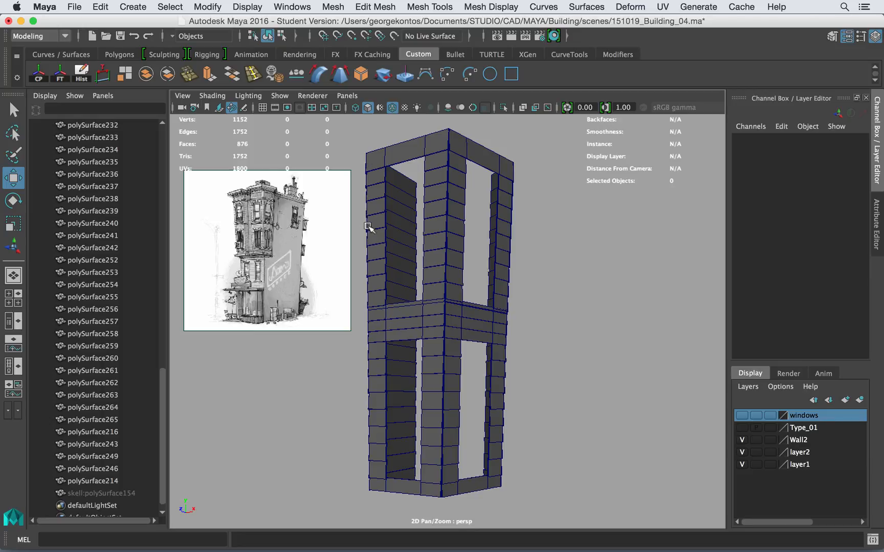
mouse_move(395, 150)
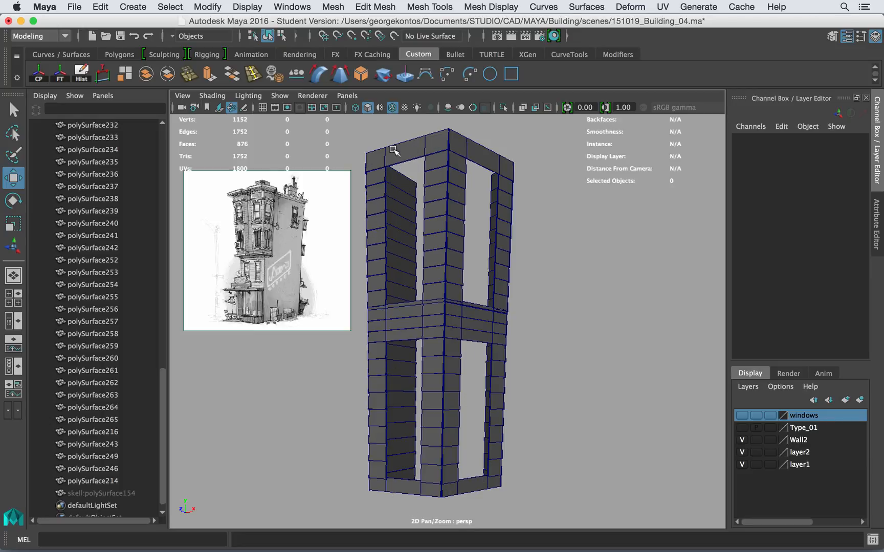
mouse_move(458, 275)
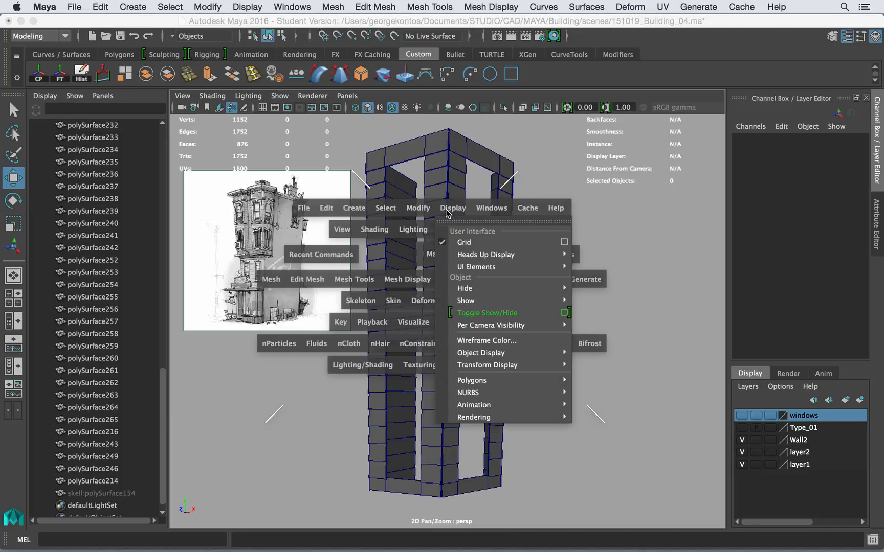
Unhide the hidden ledge pieces so they appear beside the tower's wall pieces
click(487, 313)
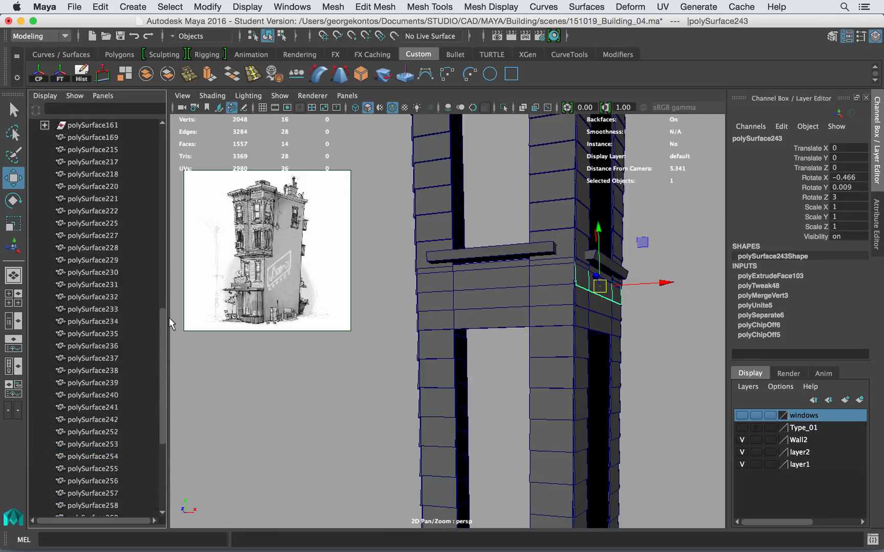
Deselect polySurface243 and select the wall piece polySurface156 in the Outliner
click(93, 309)
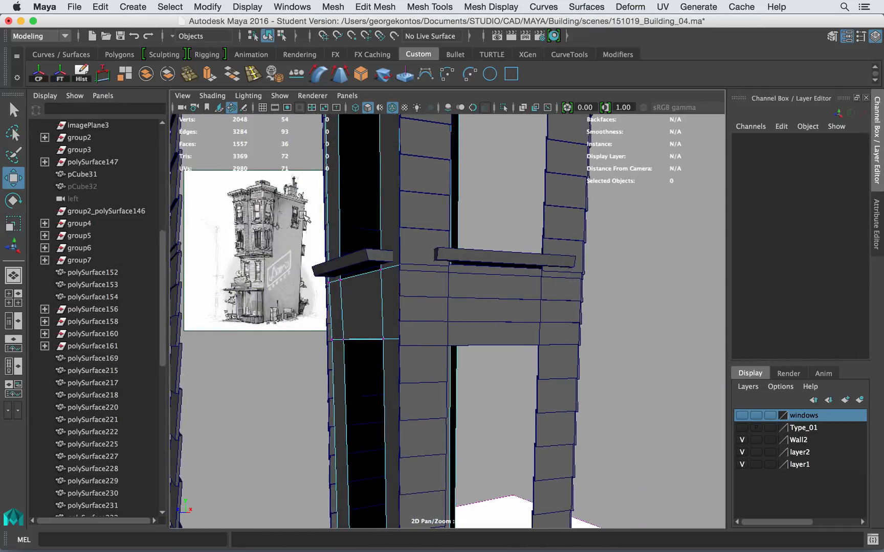
click(92, 309)
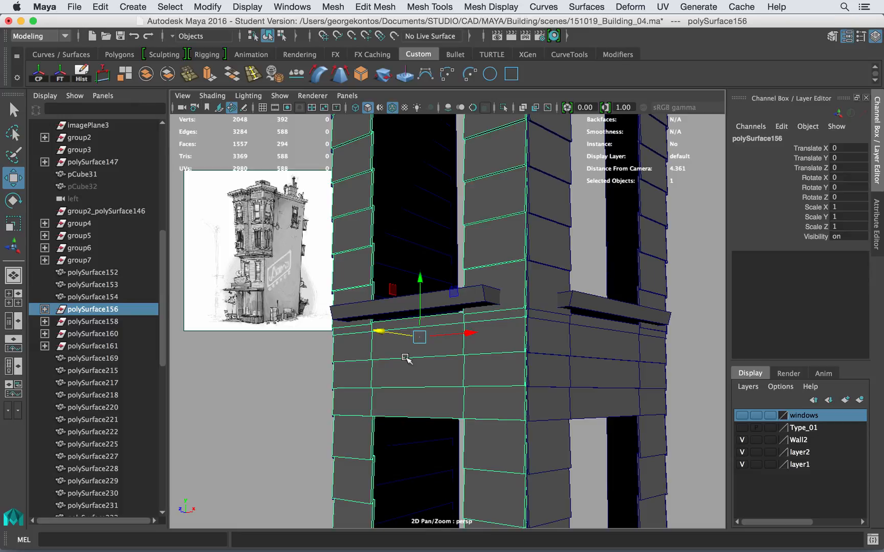
mouse_move(451, 309)
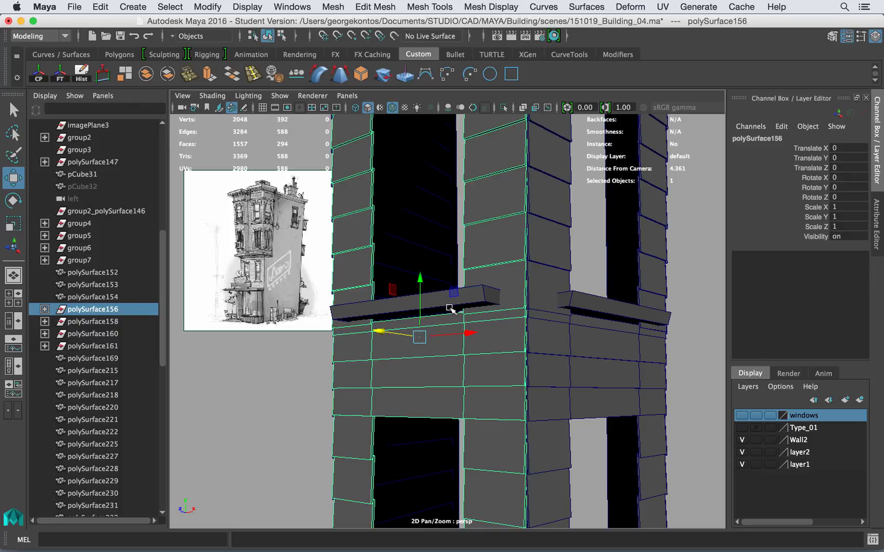
mouse_move(556, 327)
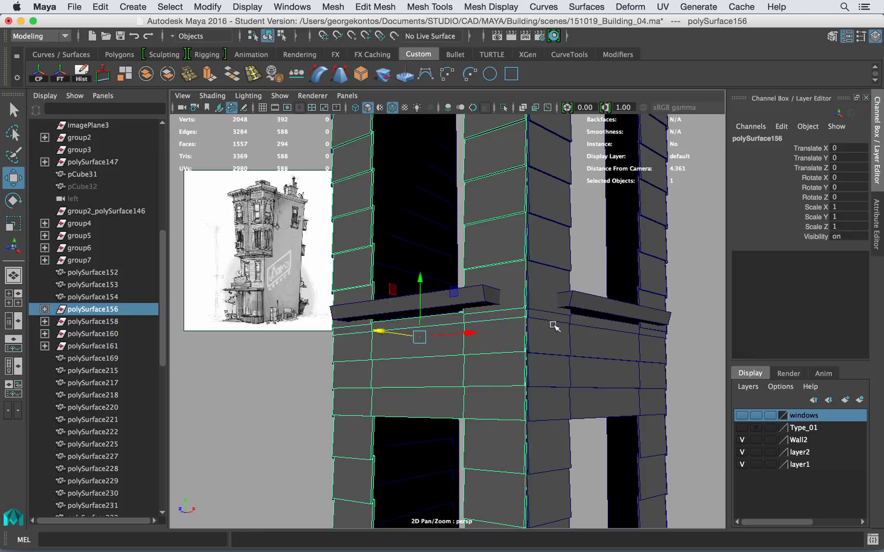
mouse_move(461, 361)
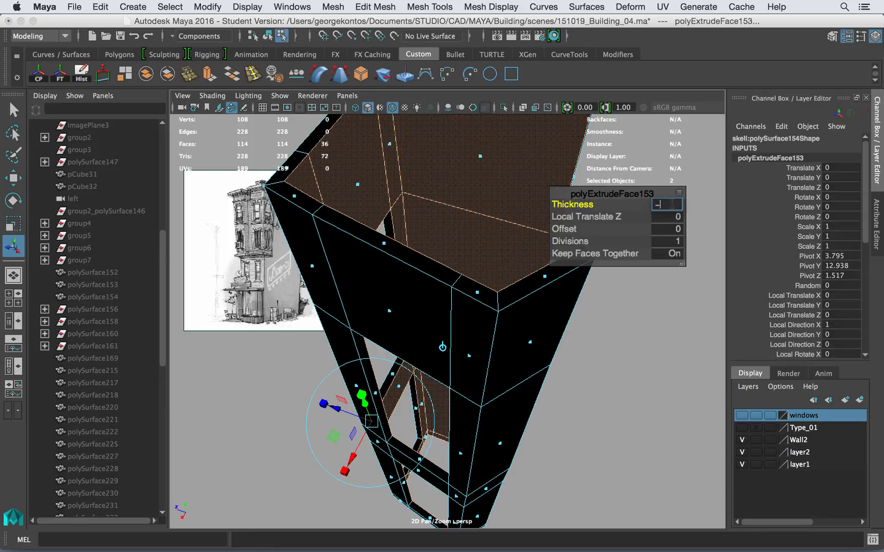
Set the polyExtrudeFace153 thickness to -0.015 so the shell extrudes inward
text(-.025)
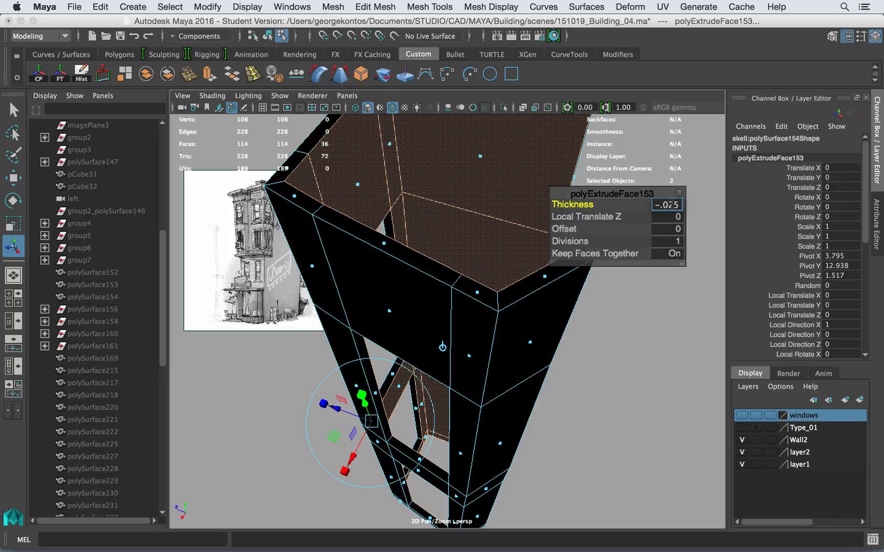
text(-.03)
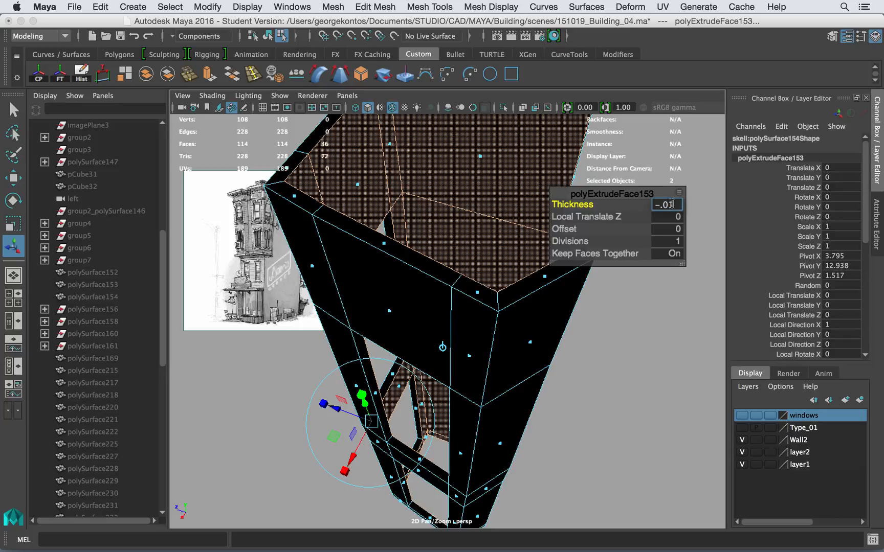
text(-0.015)
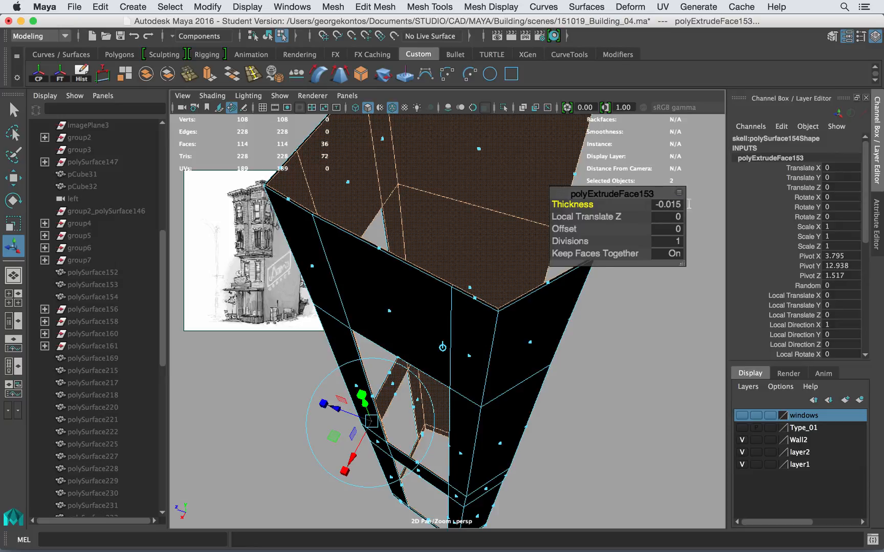
triple_click(668, 204)
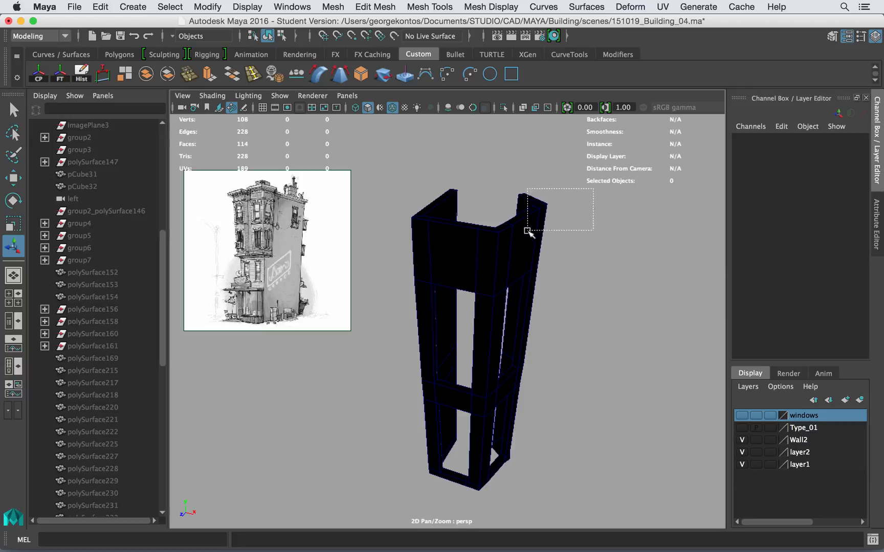
Select the inner shell mesh and reverse its normals with Mesh Display > Reverse
click(491, 6)
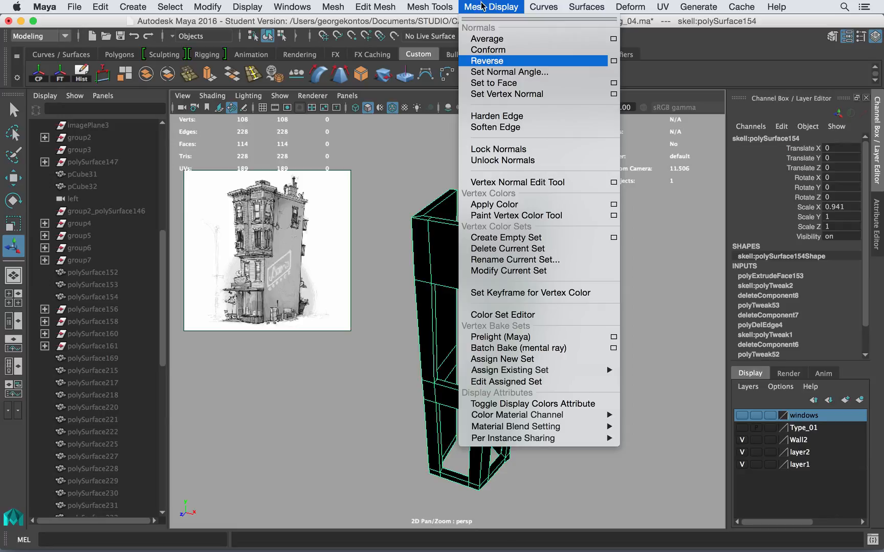
click(486, 61)
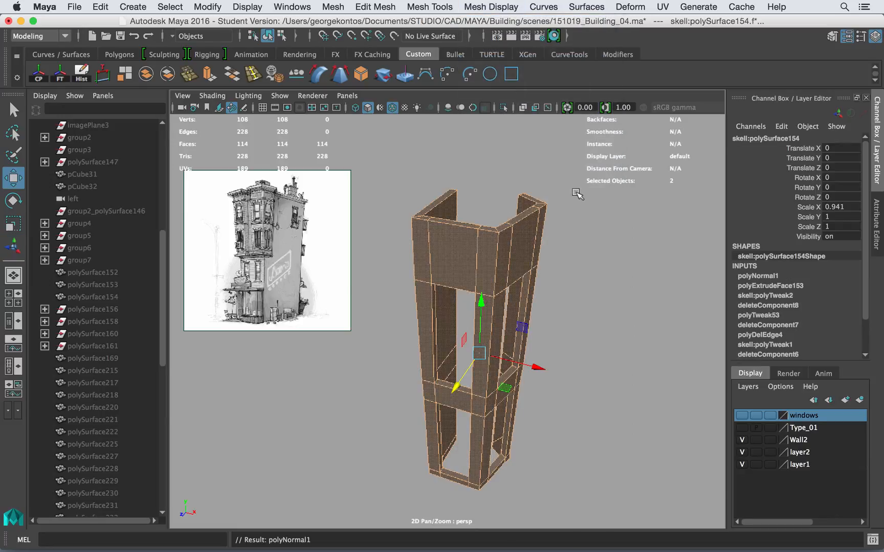